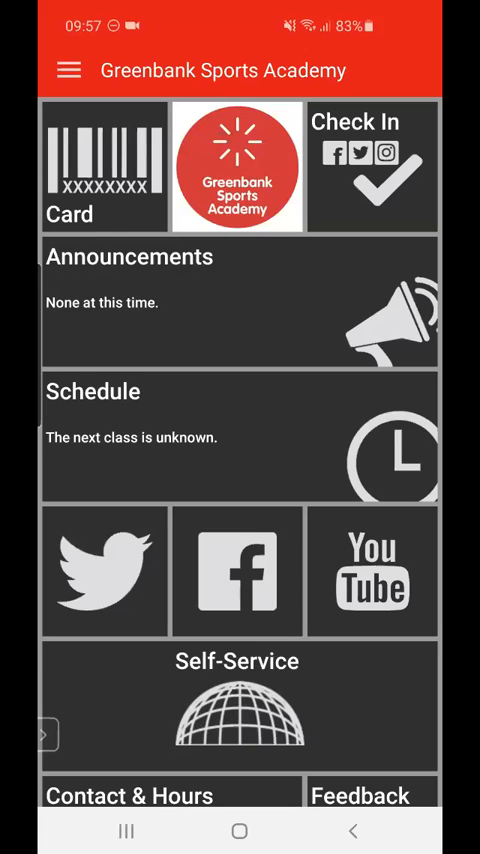
Open the member card with barcode 100517, preview the Create Member Card form, then cancel.
click(102, 165)
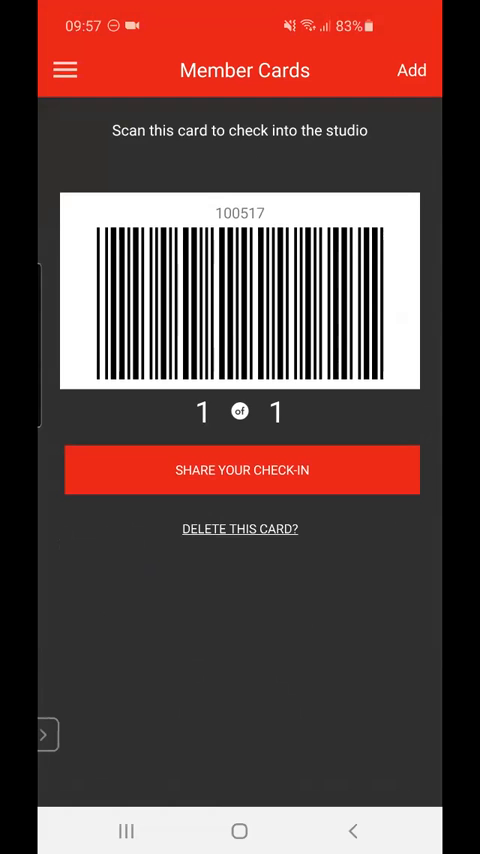
click(410, 70)
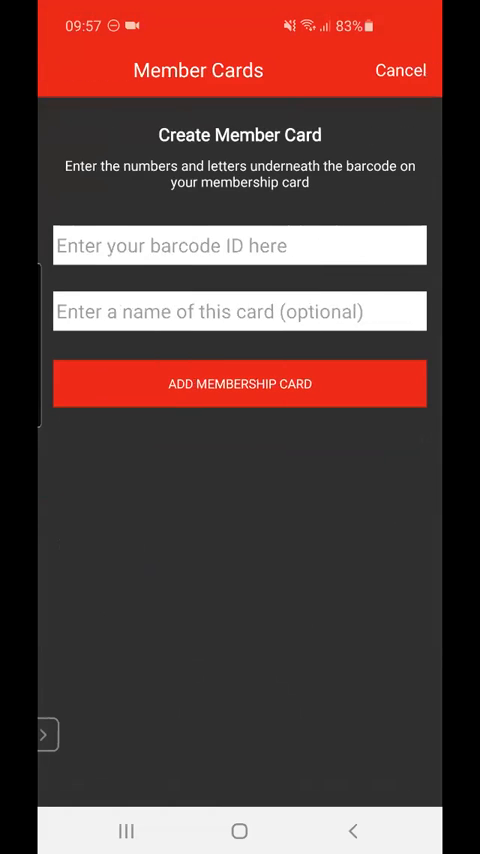
click(238, 246)
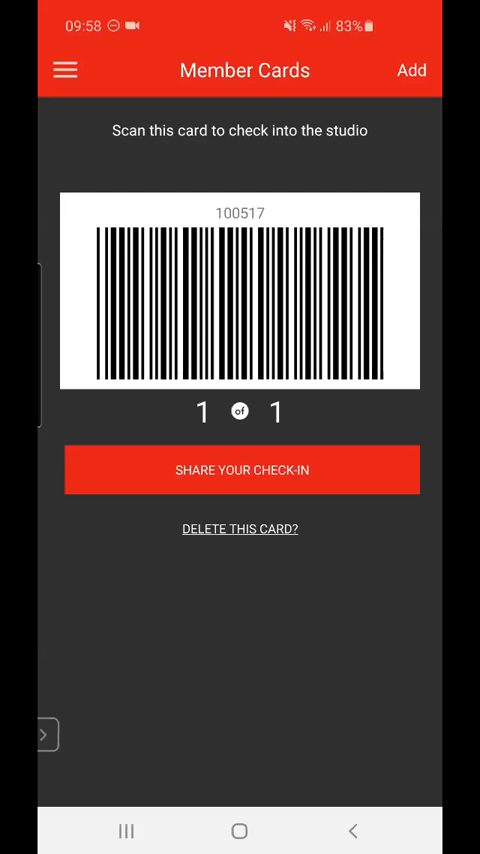
Bring up the Invite Your Friends sharing options and dismiss them.
click(64, 70)
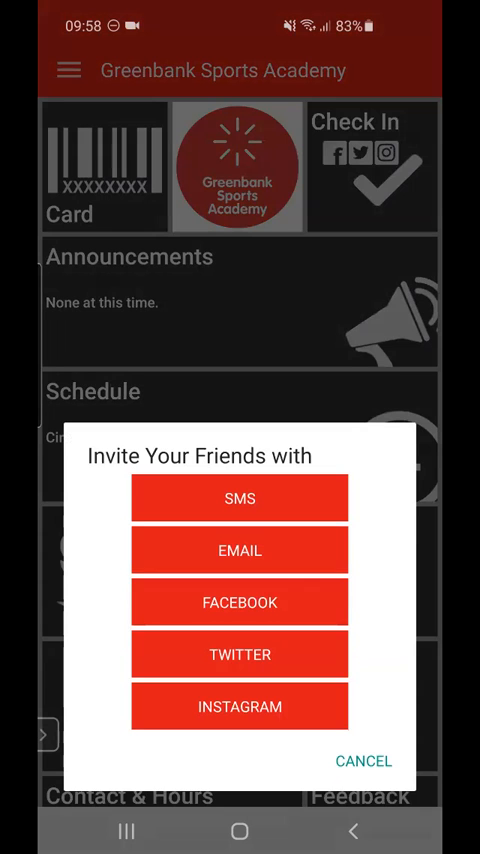
click(363, 760)
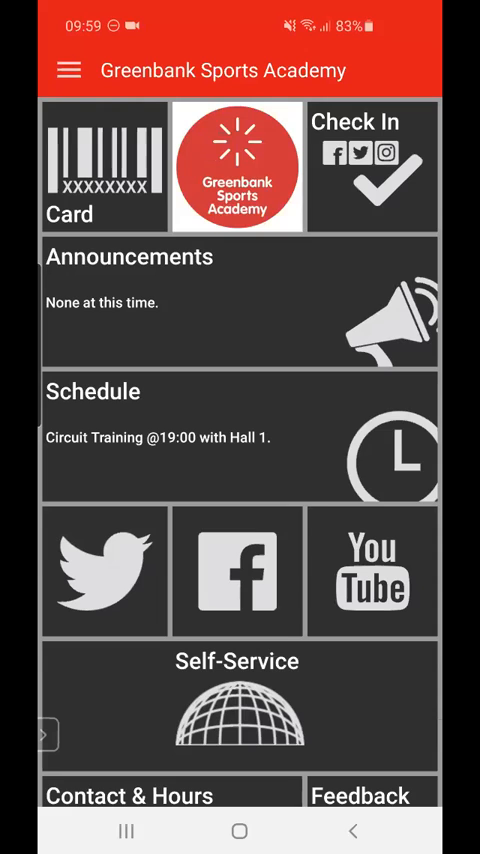
click(238, 300)
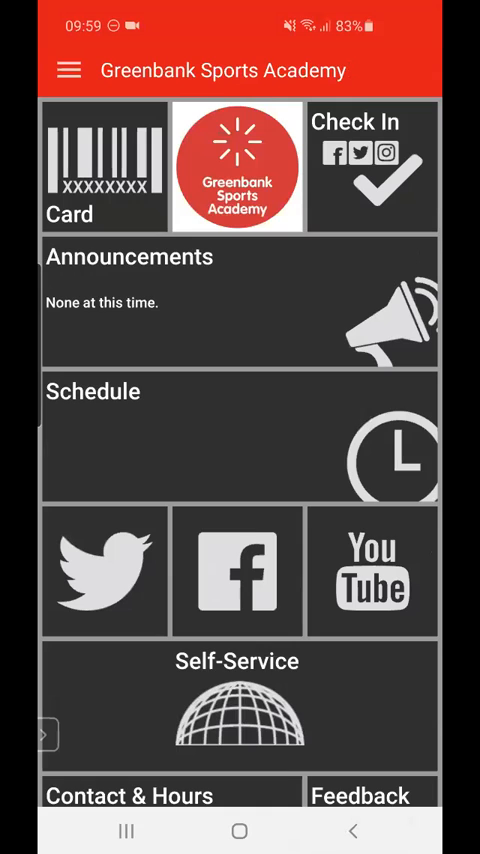
click(240, 445)
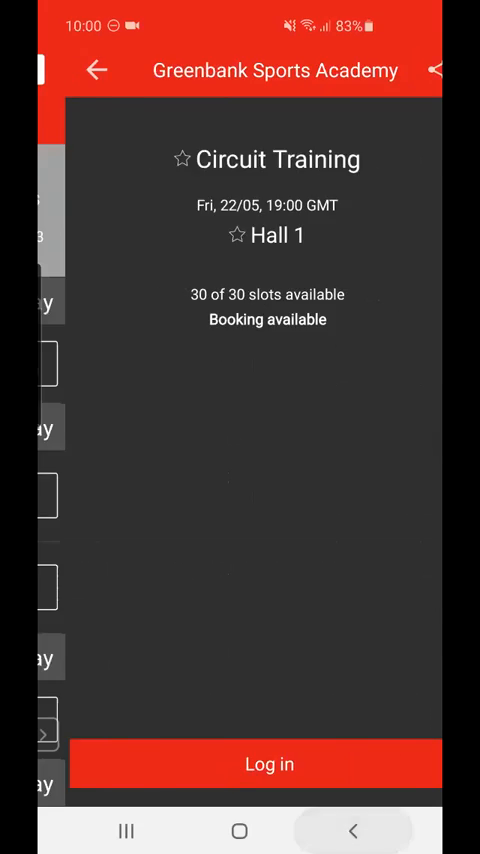
click(96, 70)
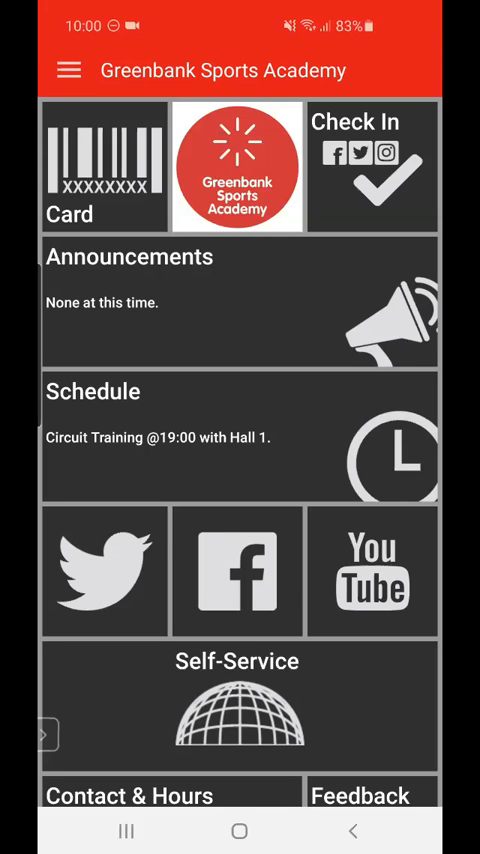
click(102, 570)
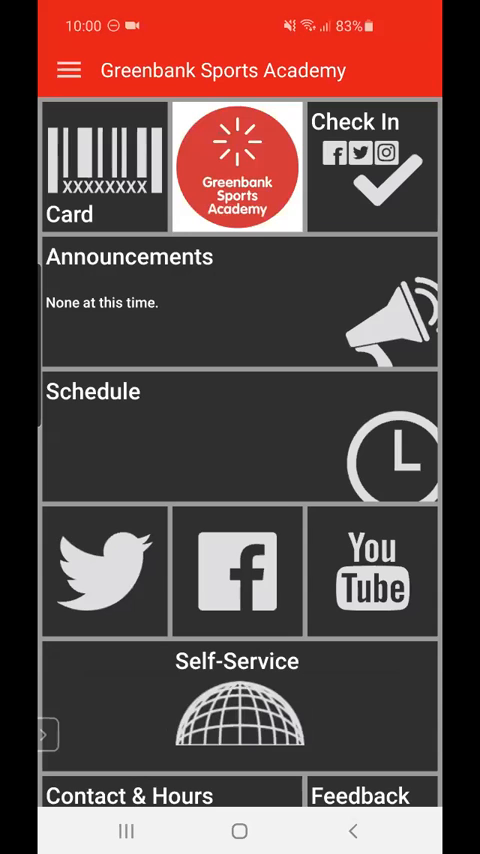
click(239, 571)
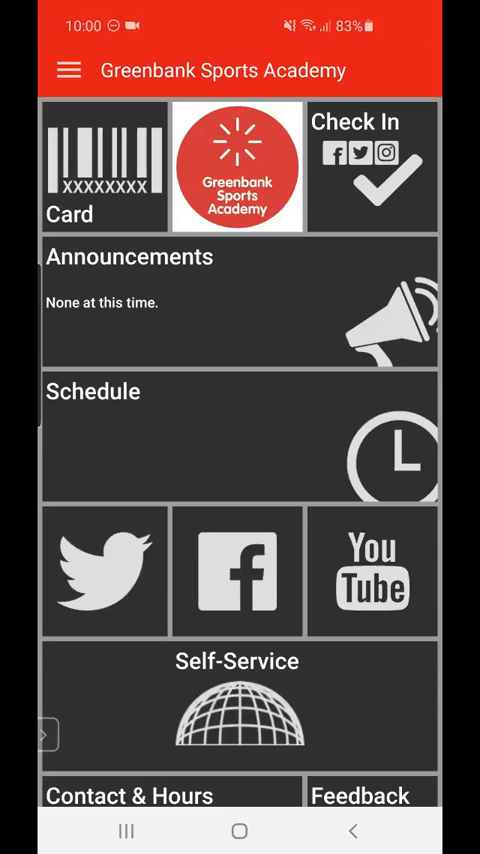
click(368, 570)
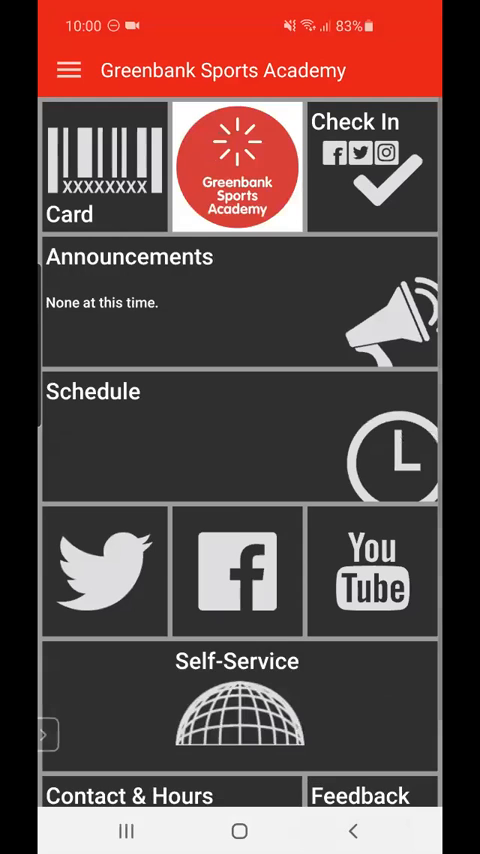
scroll(down, 3)
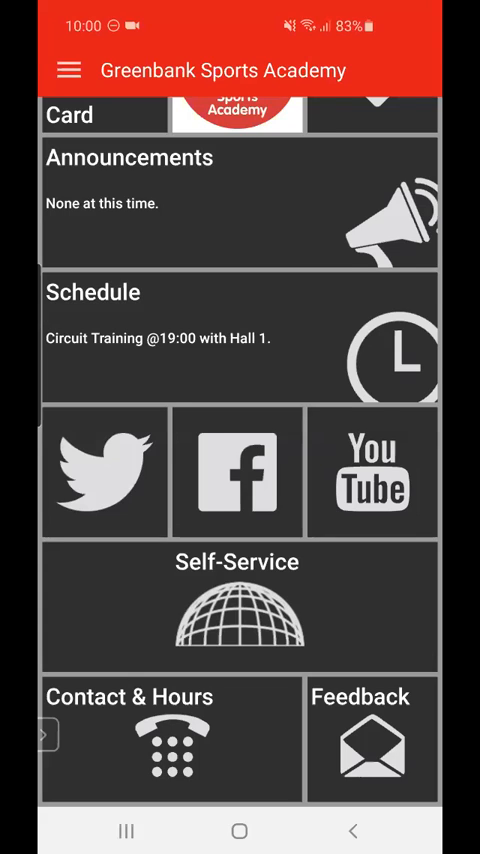
Open the self-service web login page, then reach the Contact and Hours page.
click(237, 605)
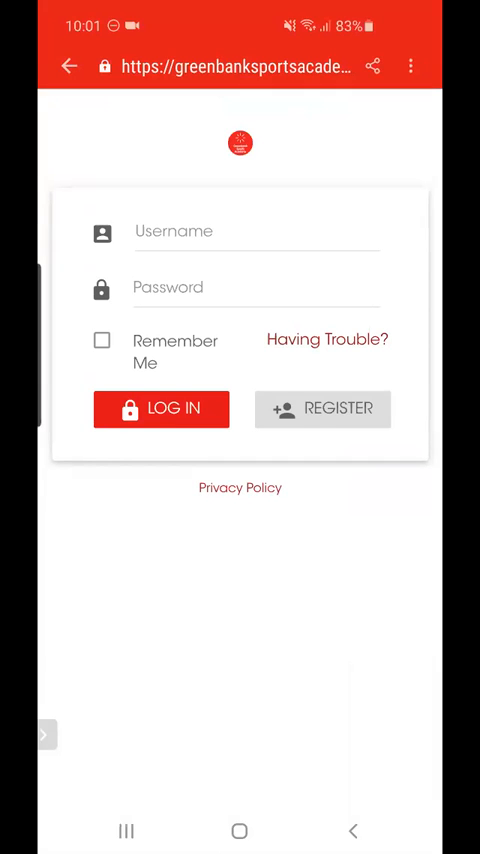
click(161, 409)
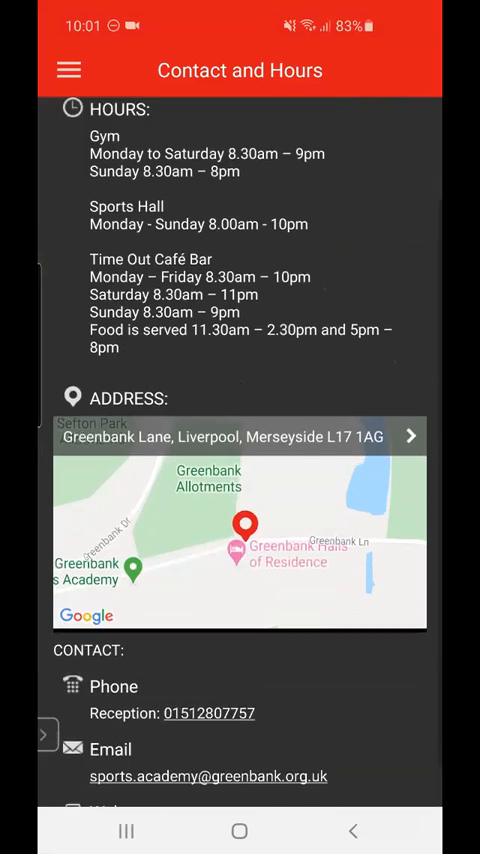
Scroll down through the gym, sports hall and café hours and contact details.
scroll(down, 3)
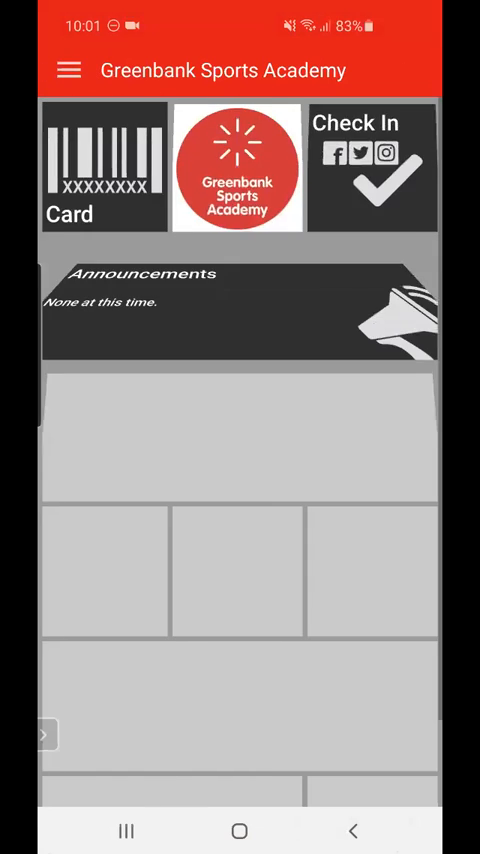
scroll(down, 3)
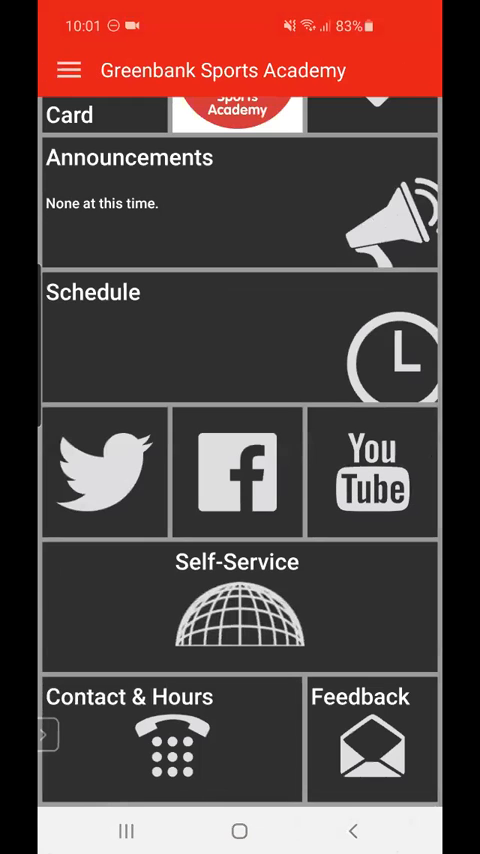
Open the Feedback form and view its 'Select type of feedback' category list.
click(360, 738)
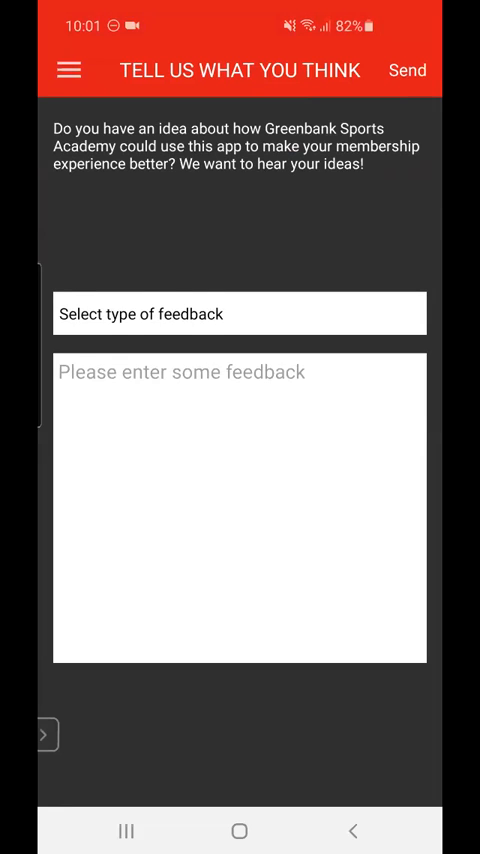
click(240, 313)
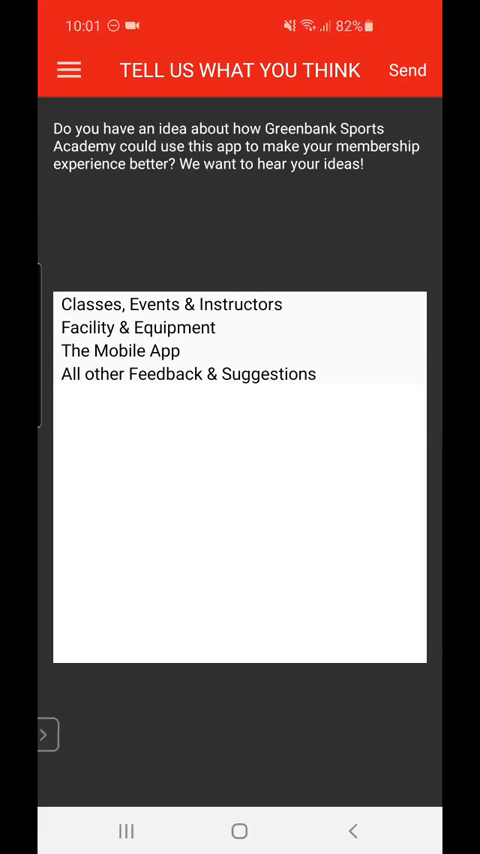
click(170, 304)
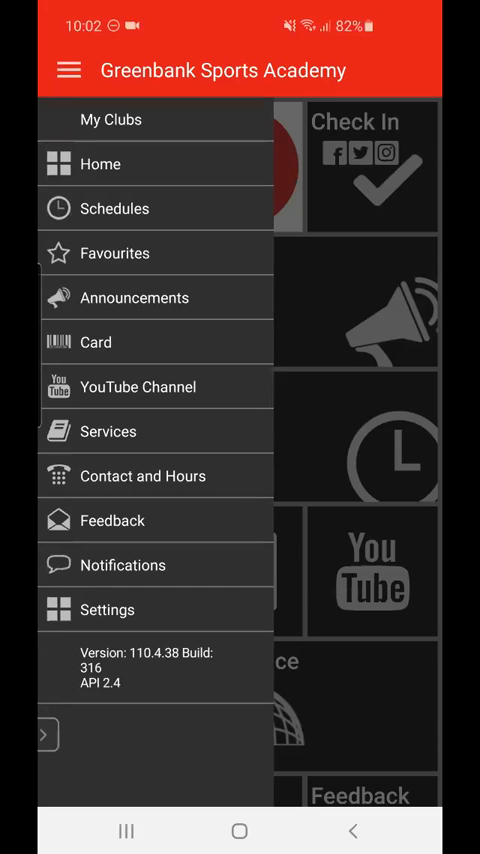
View Favourites and its setup screen, close it, then open the Services page.
click(114, 252)
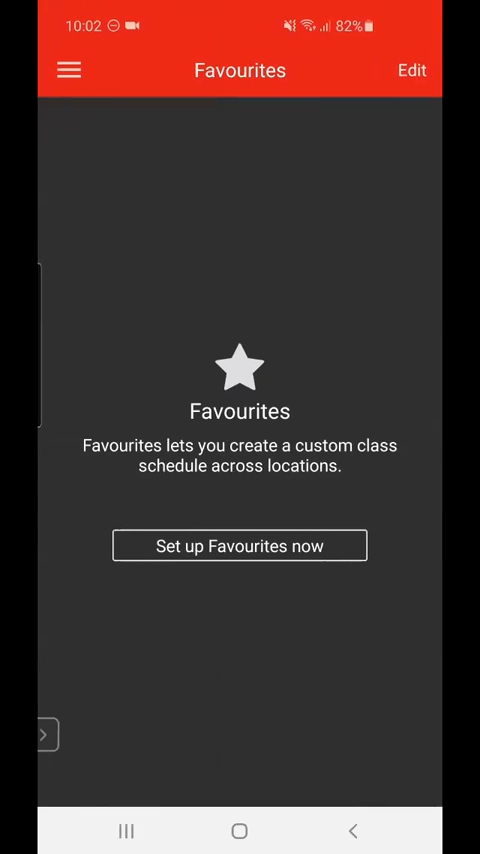
click(239, 545)
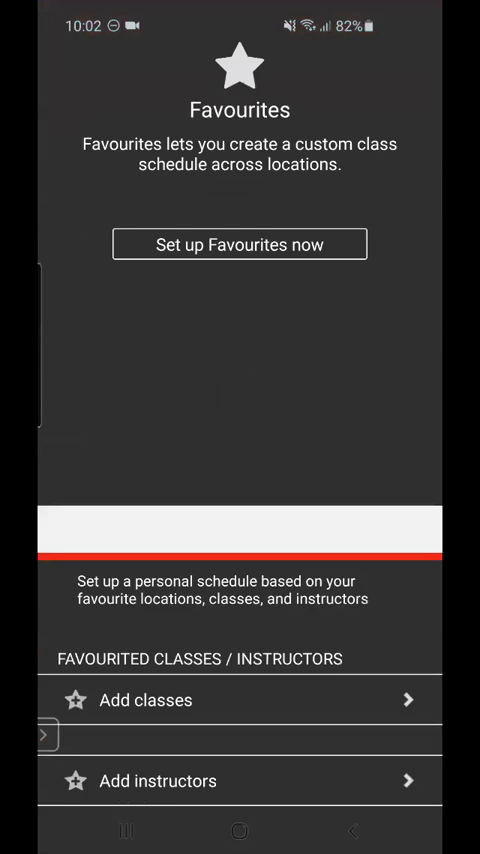
click(67, 70)
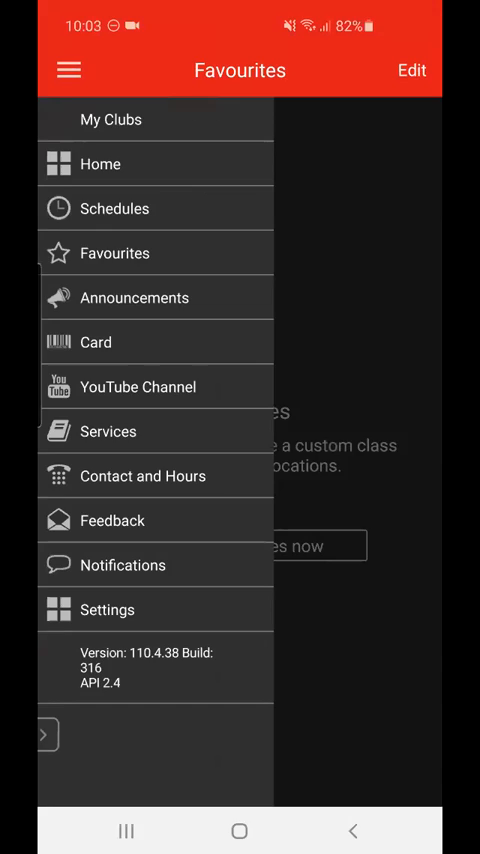
click(108, 431)
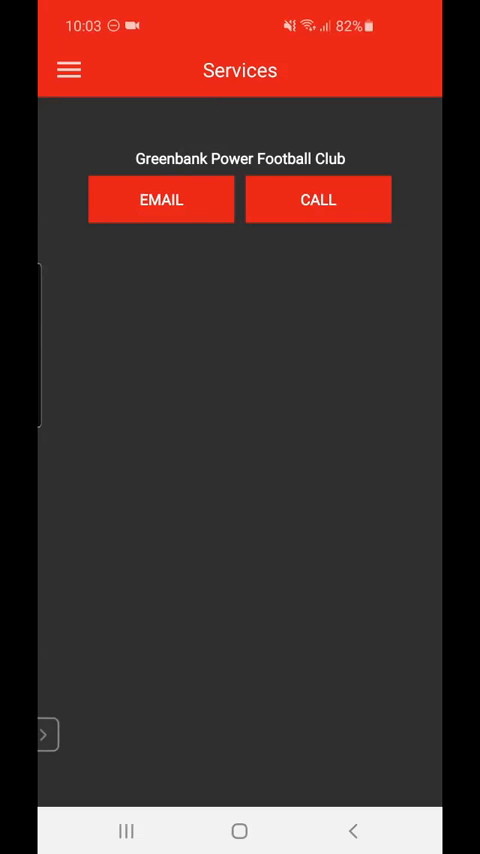
Go back Home through the side menu, then open Settings from the menu.
click(67, 70)
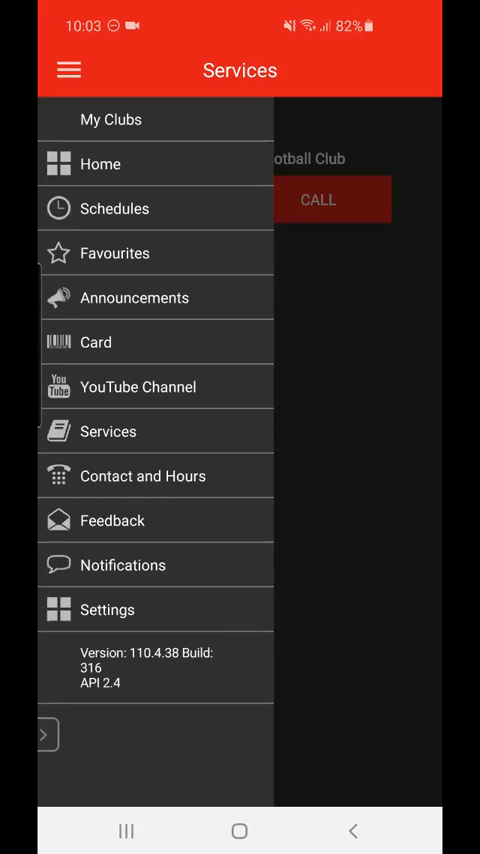
click(122, 565)
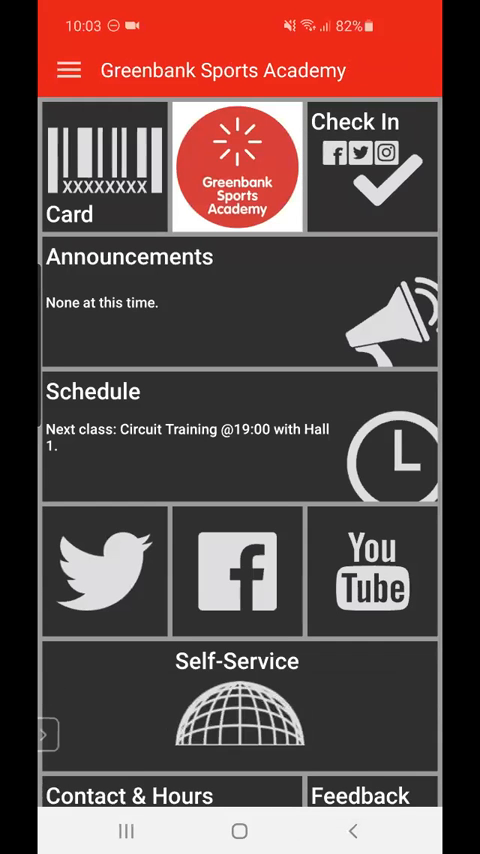
click(69, 70)
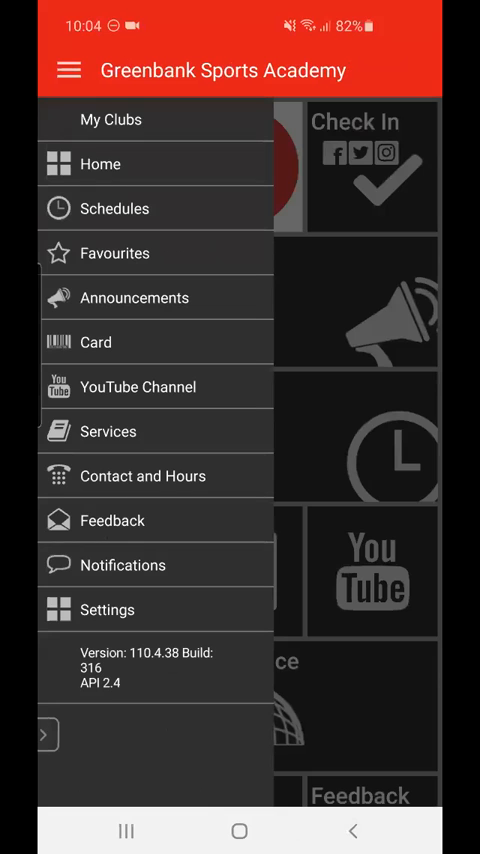
click(107, 609)
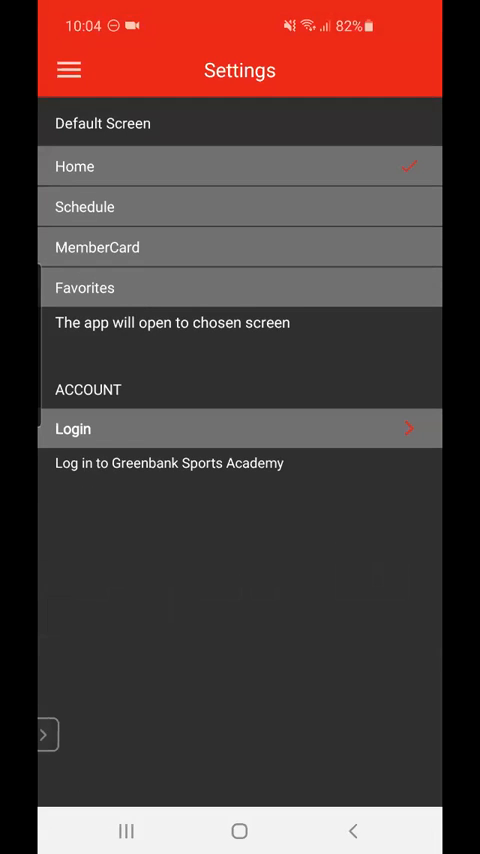